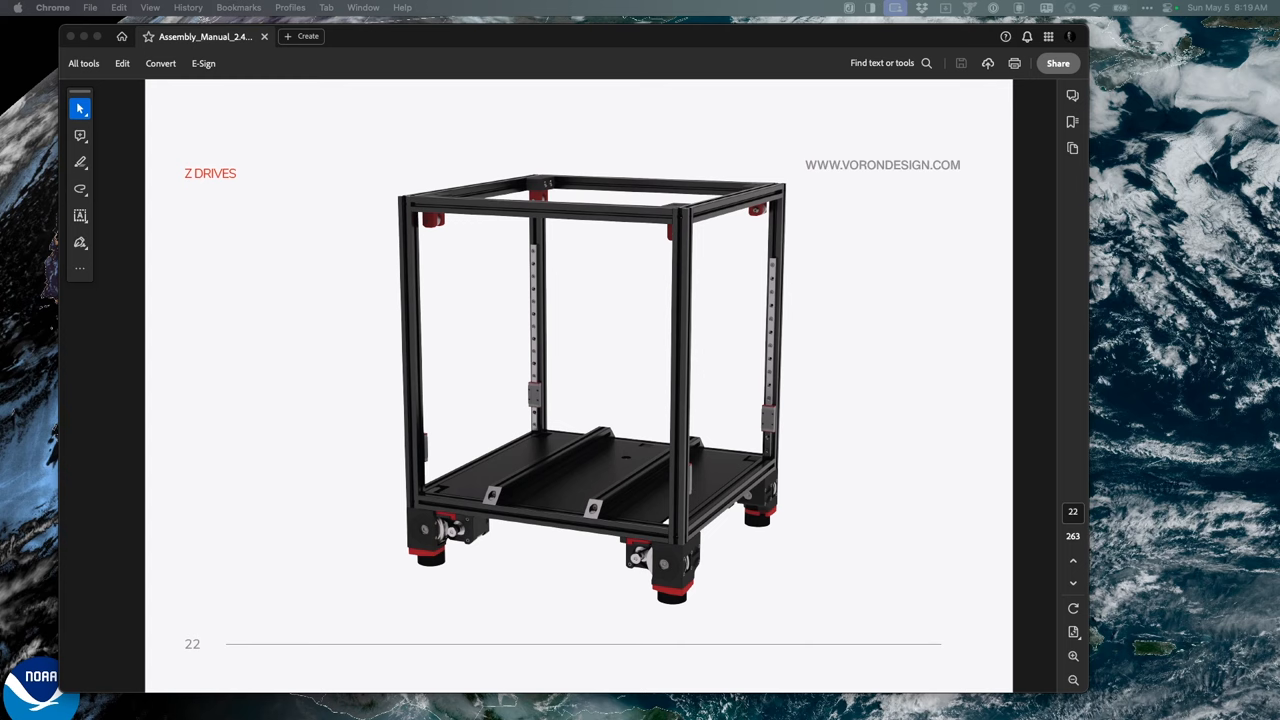
{"action": "mouse_move", "coordinate": [572, 280]}
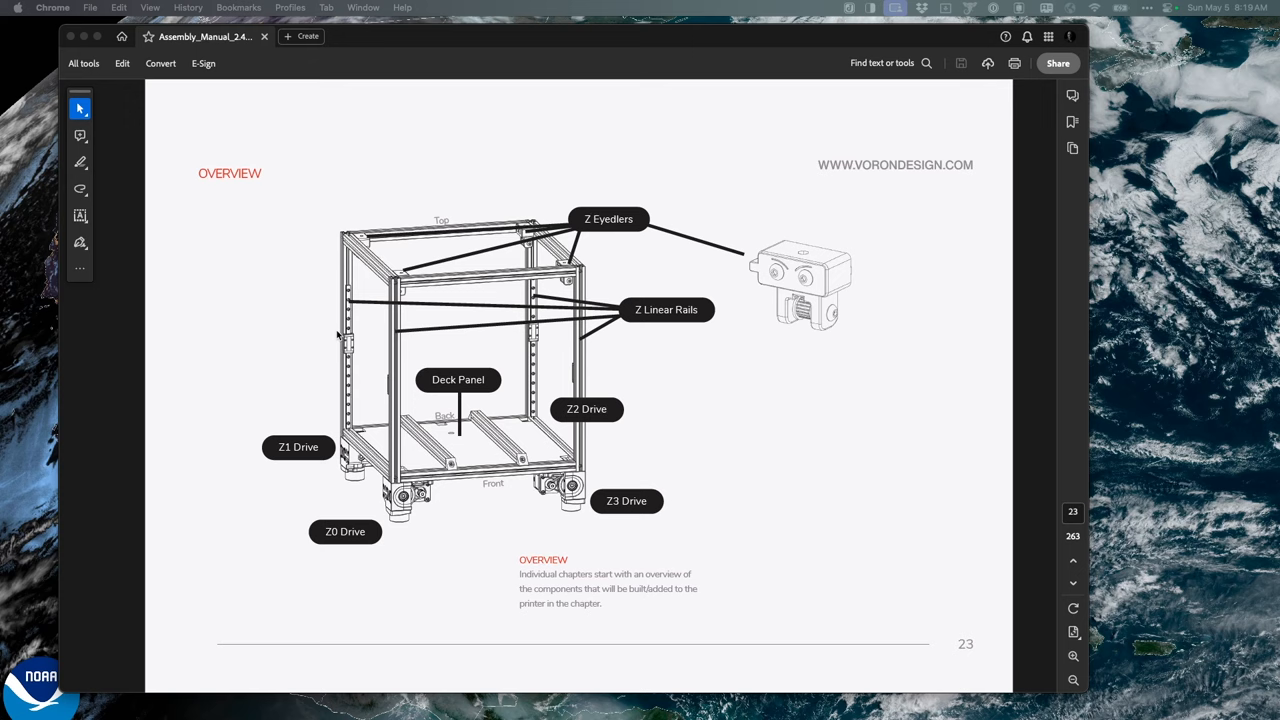
{"action": "mouse_move", "coordinate": [356, 400]}
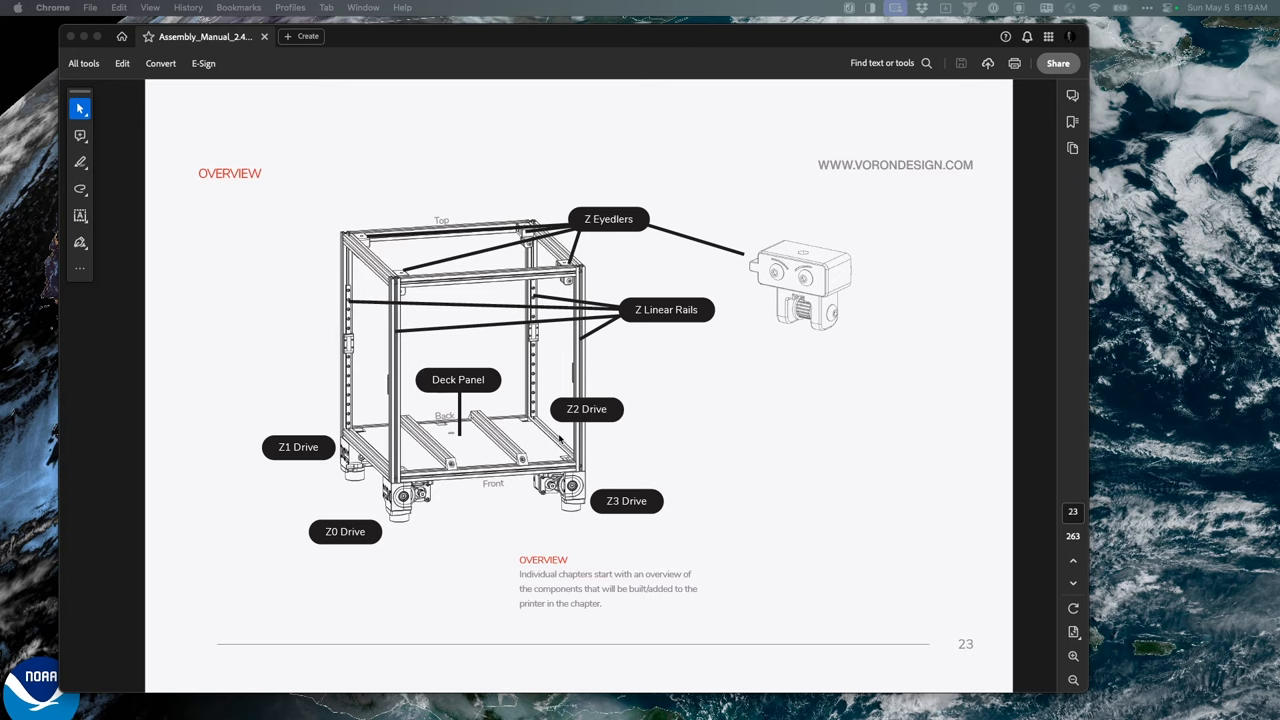
{"action": "scroll", "scroll_direction": "down", "scroll_amount": 3}
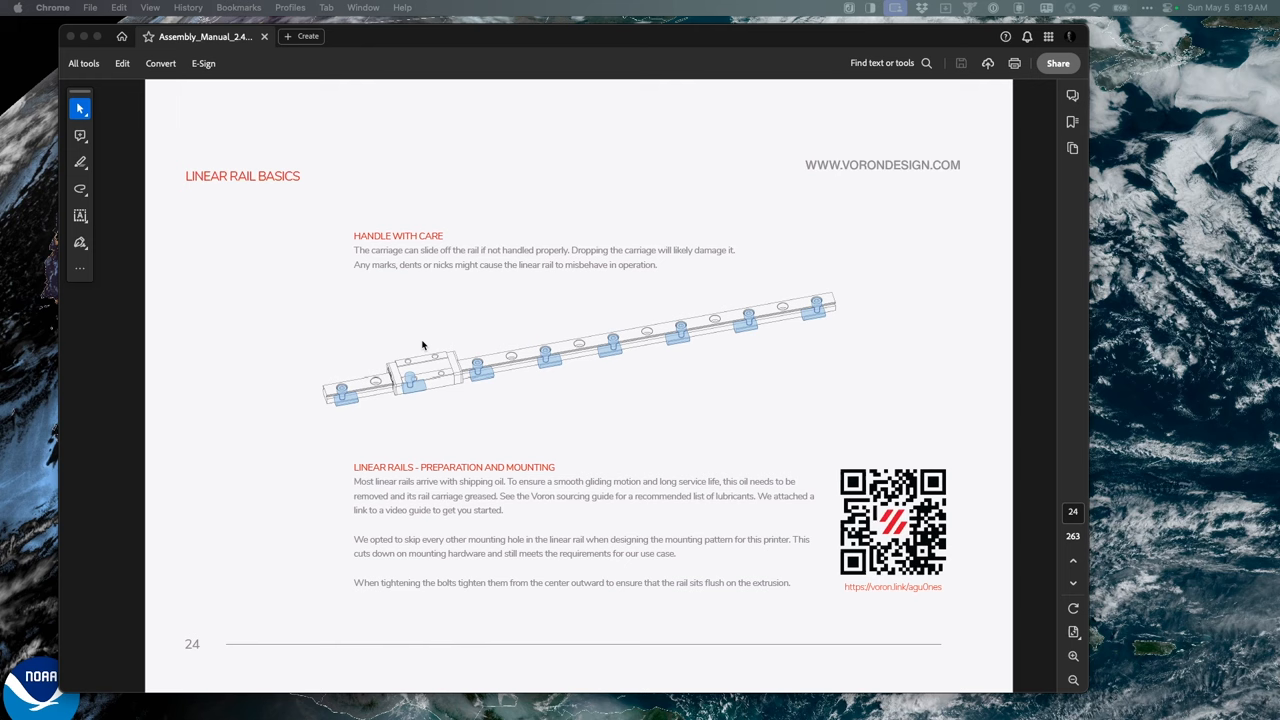
{"action": "mouse_move", "coordinate": [400, 322]}
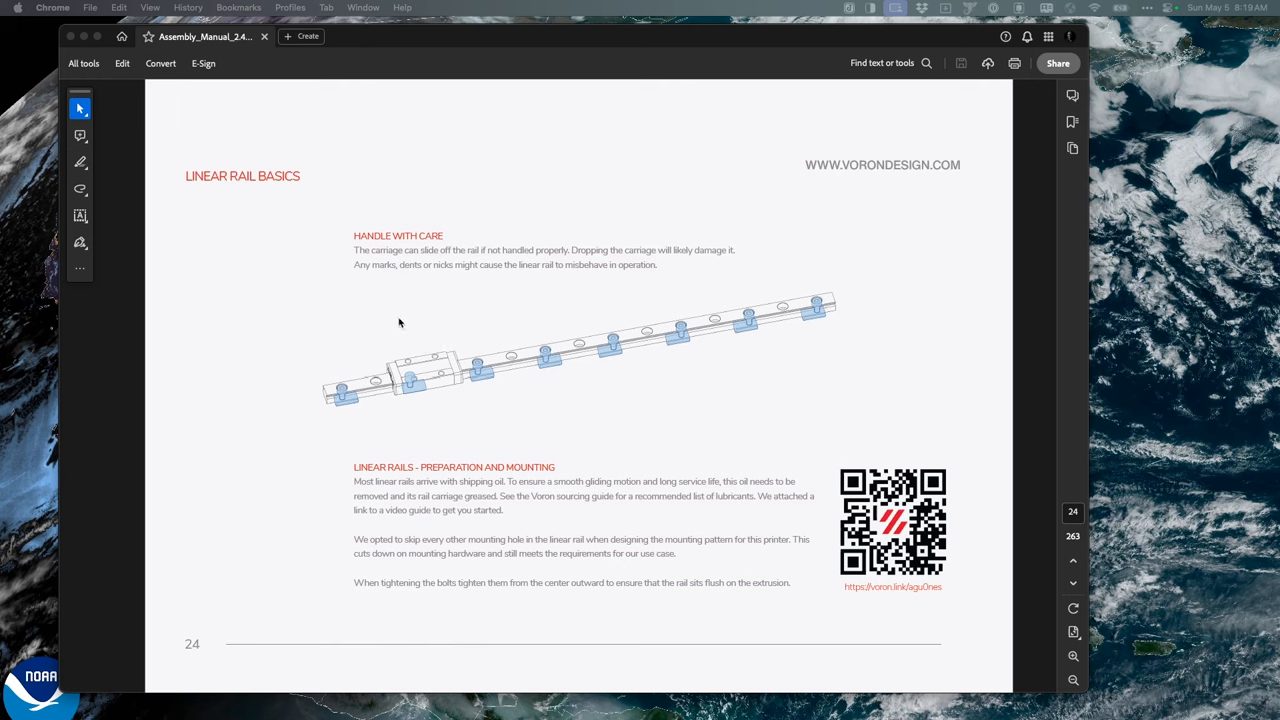
{"action": "mouse_move", "coordinate": [706, 312]}
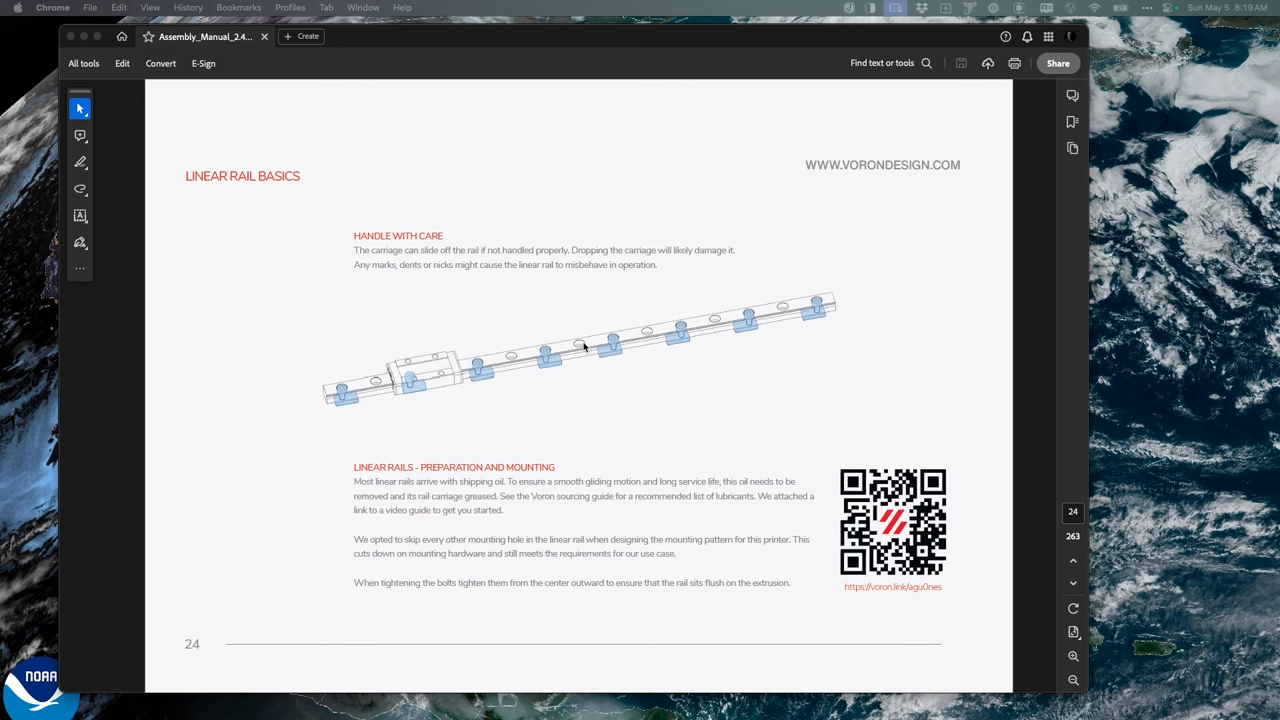
{"action": "mouse_move", "coordinate": [792, 330]}
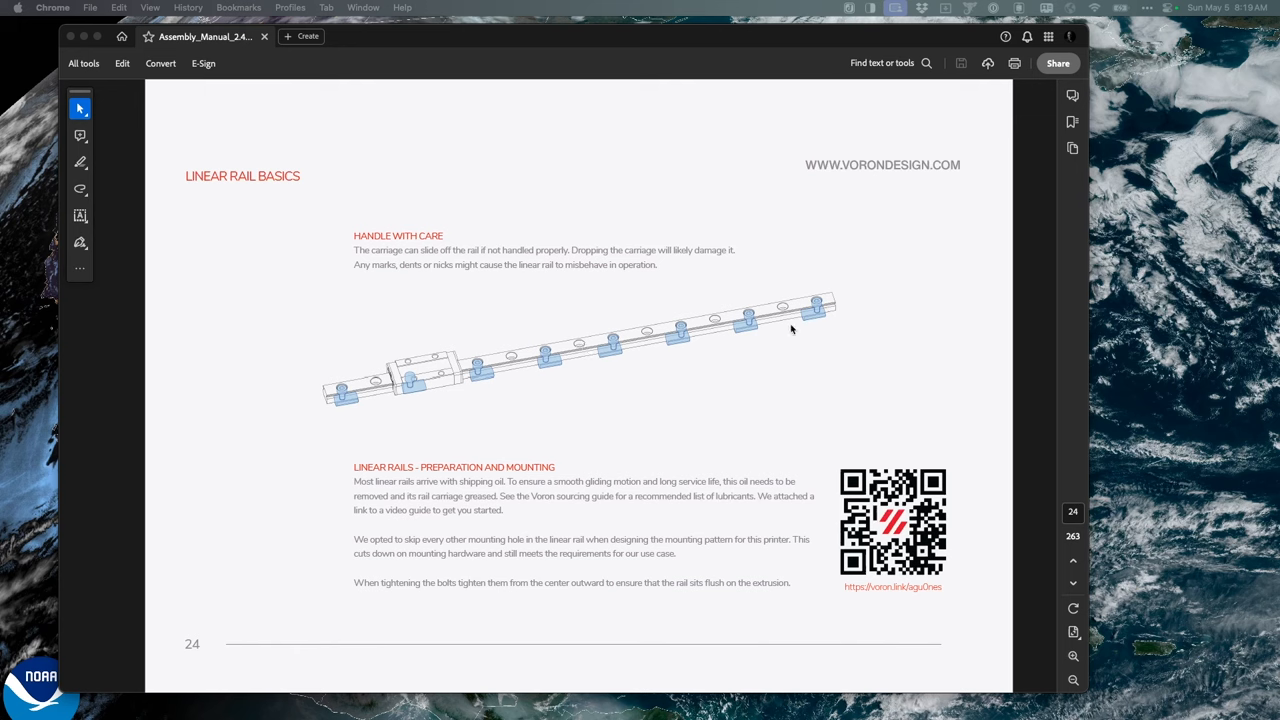
{"action": "mouse_move", "coordinate": [674, 328]}
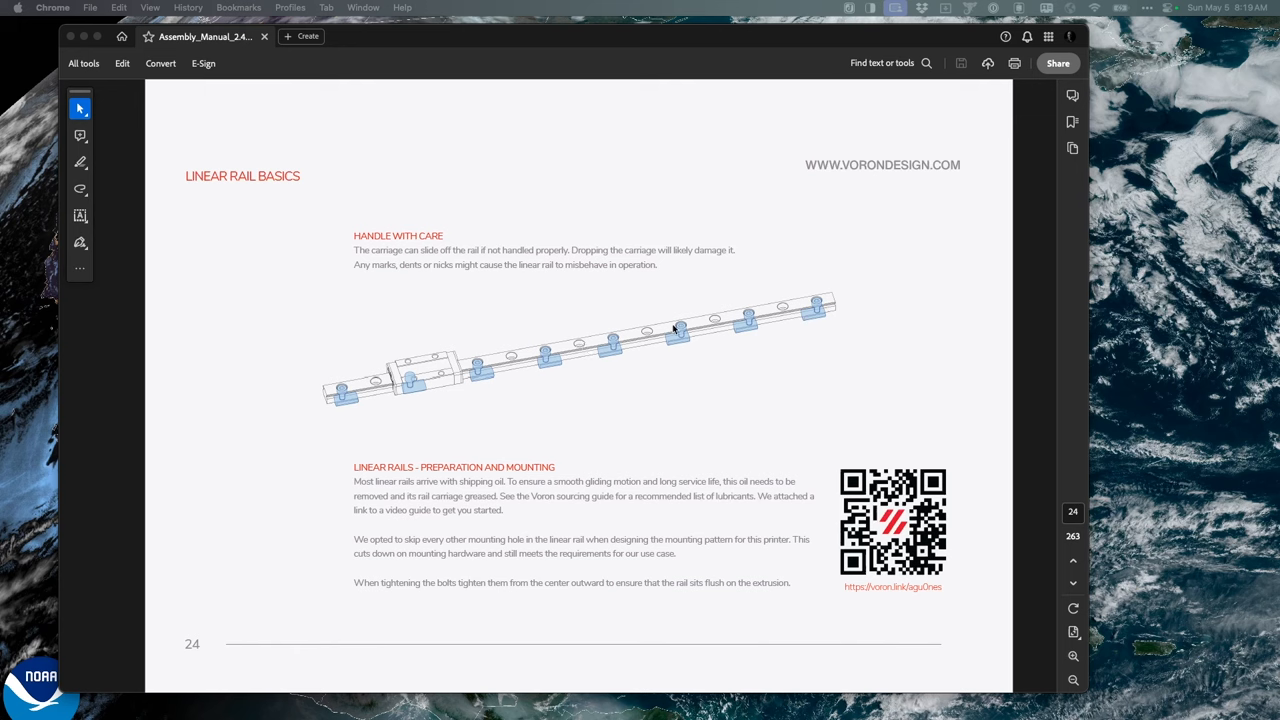
{"action": "mouse_move", "coordinate": [422, 374]}
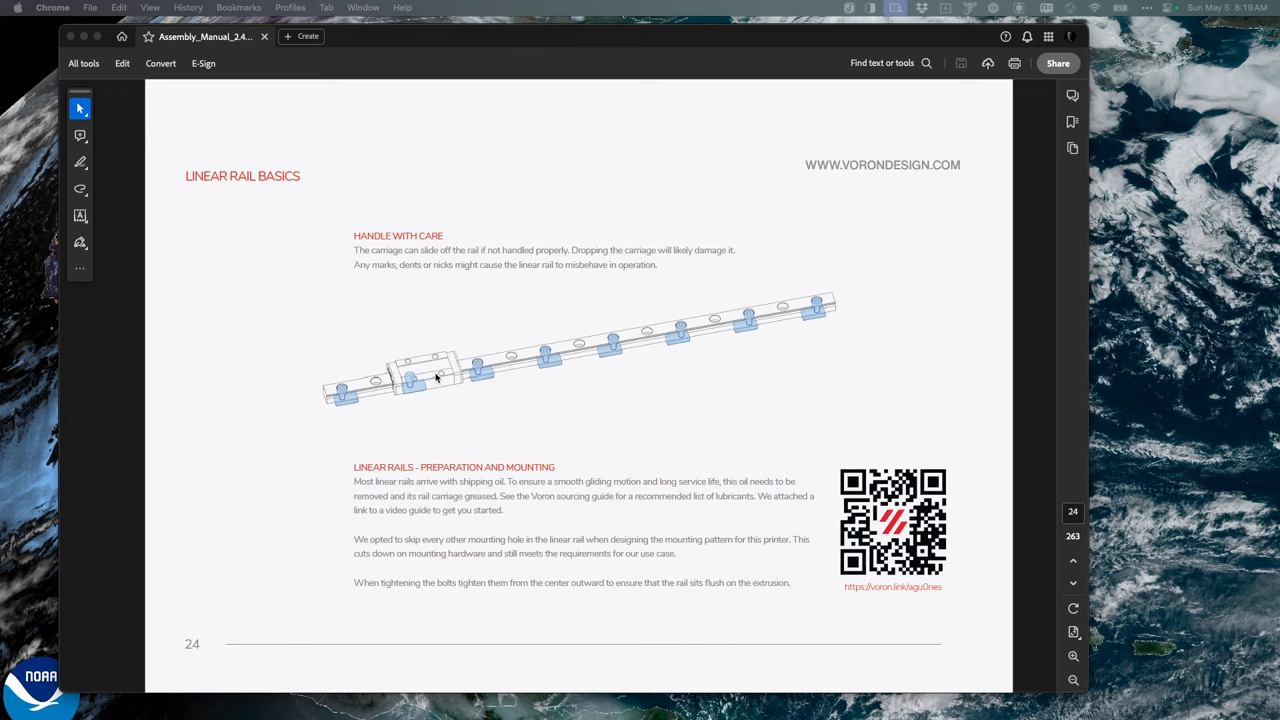
{"action": "scroll", "scroll_direction": "down", "scroll_amount": 3}
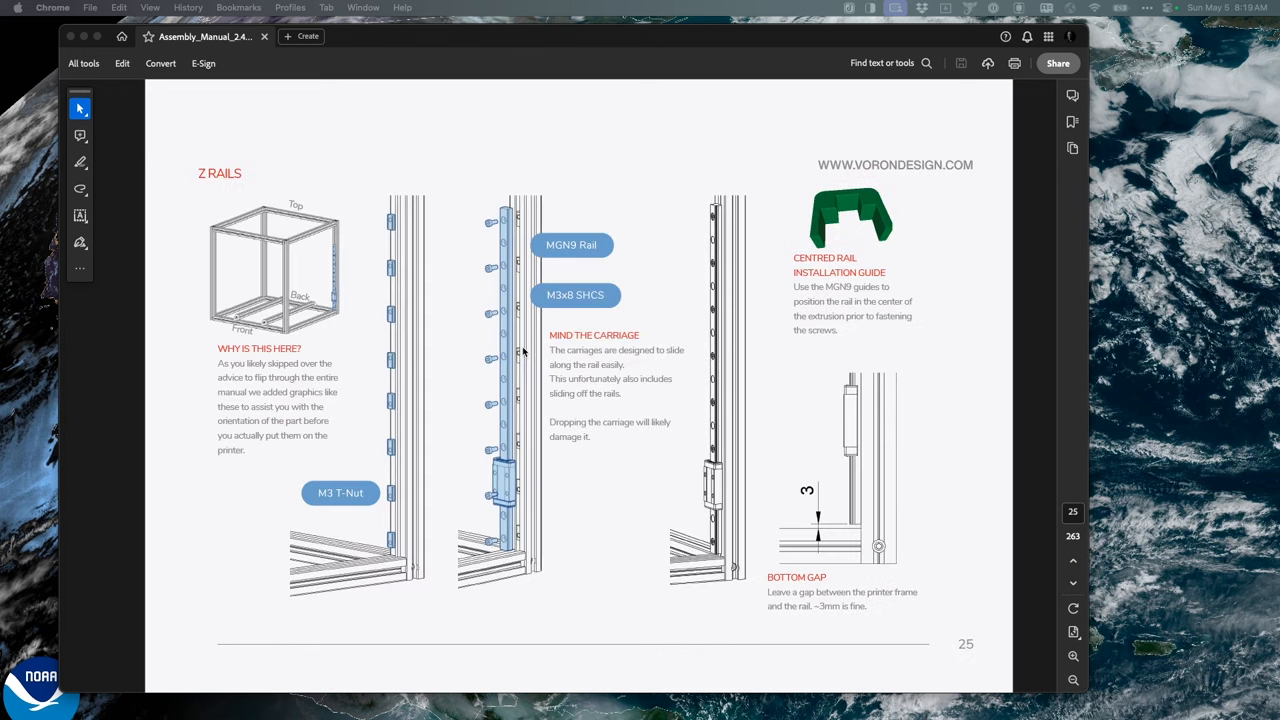
{"action": "mouse_move", "coordinate": [420, 522]}
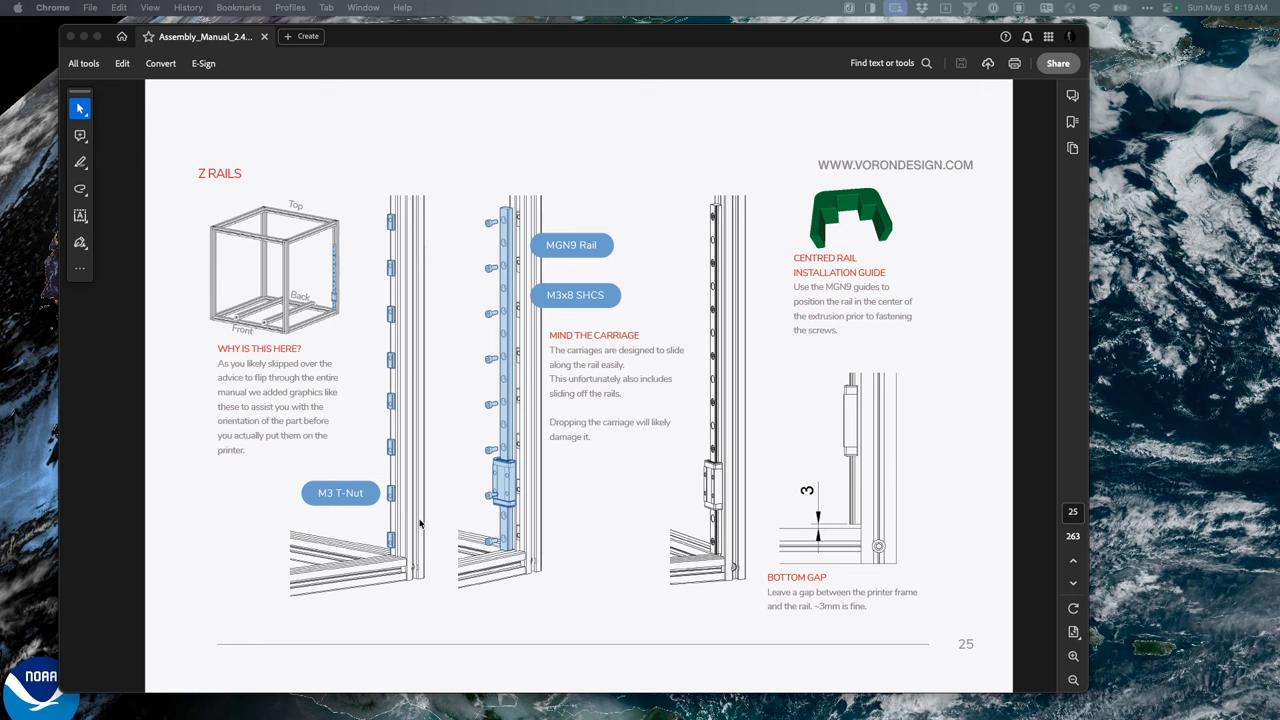
{"action": "mouse_move", "coordinate": [876, 596]}
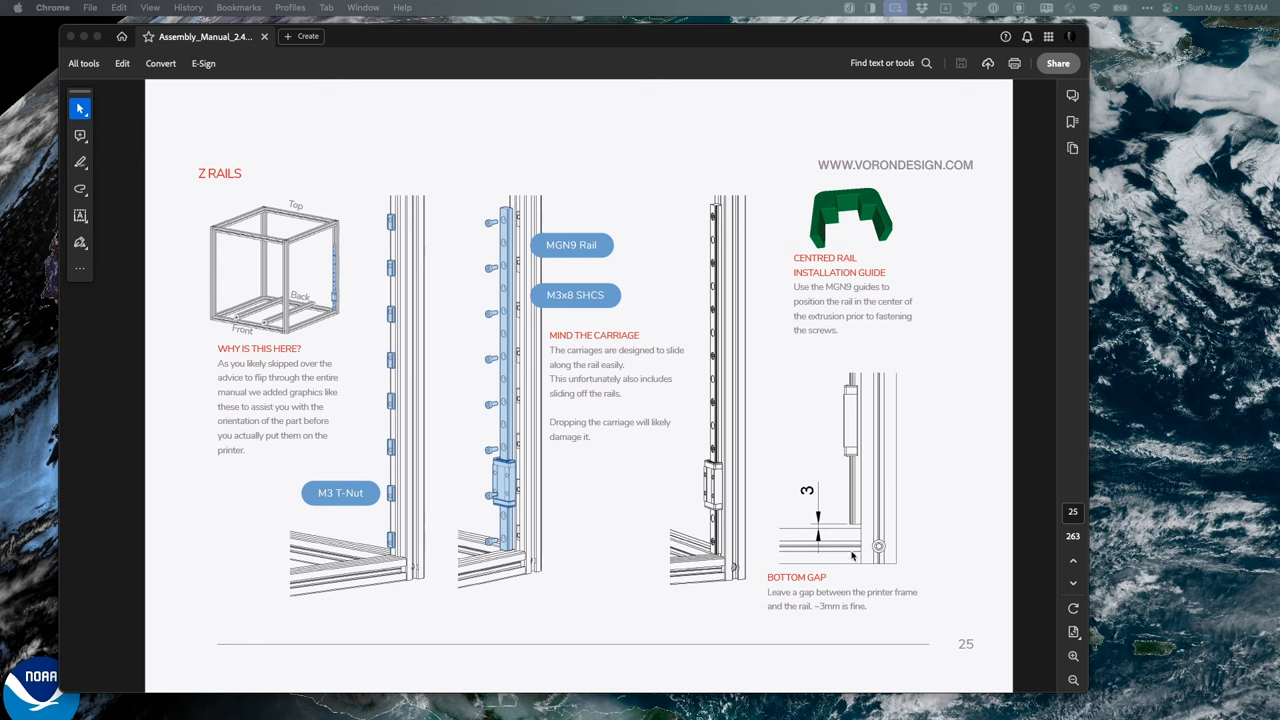
{"action": "mouse_move", "coordinate": [864, 516]}
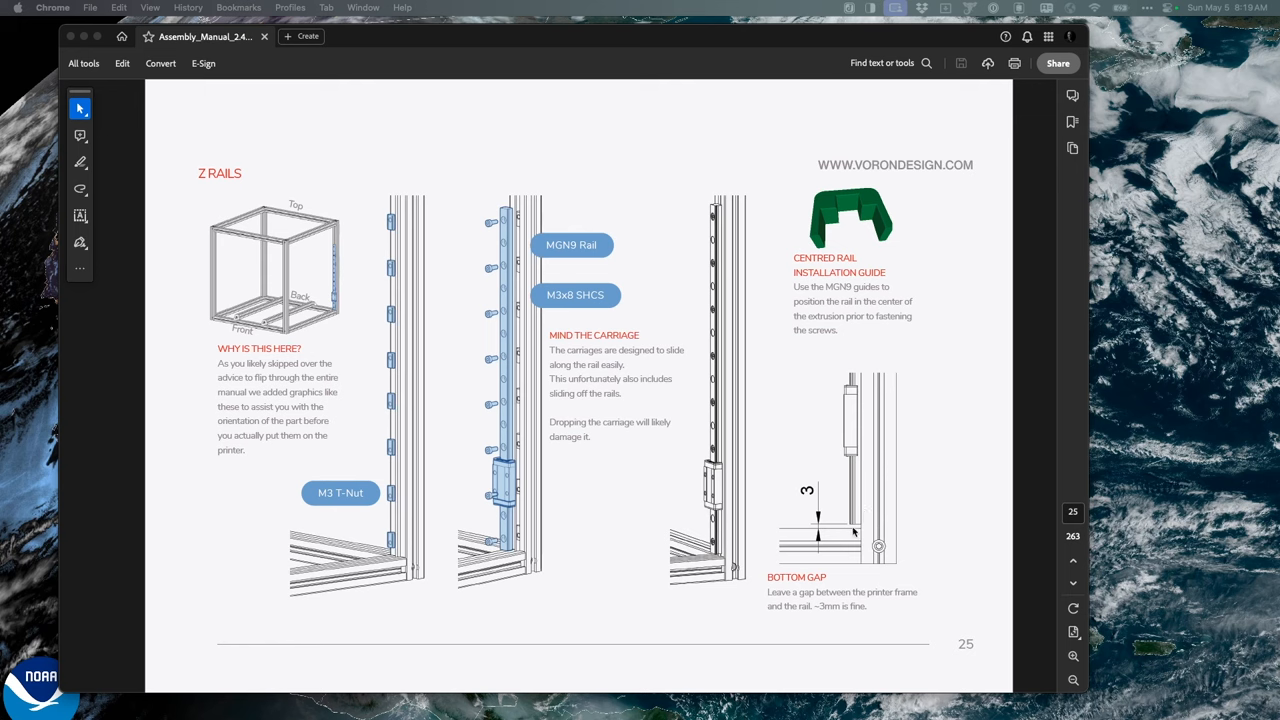
{"action": "mouse_move", "coordinate": [860, 492]}
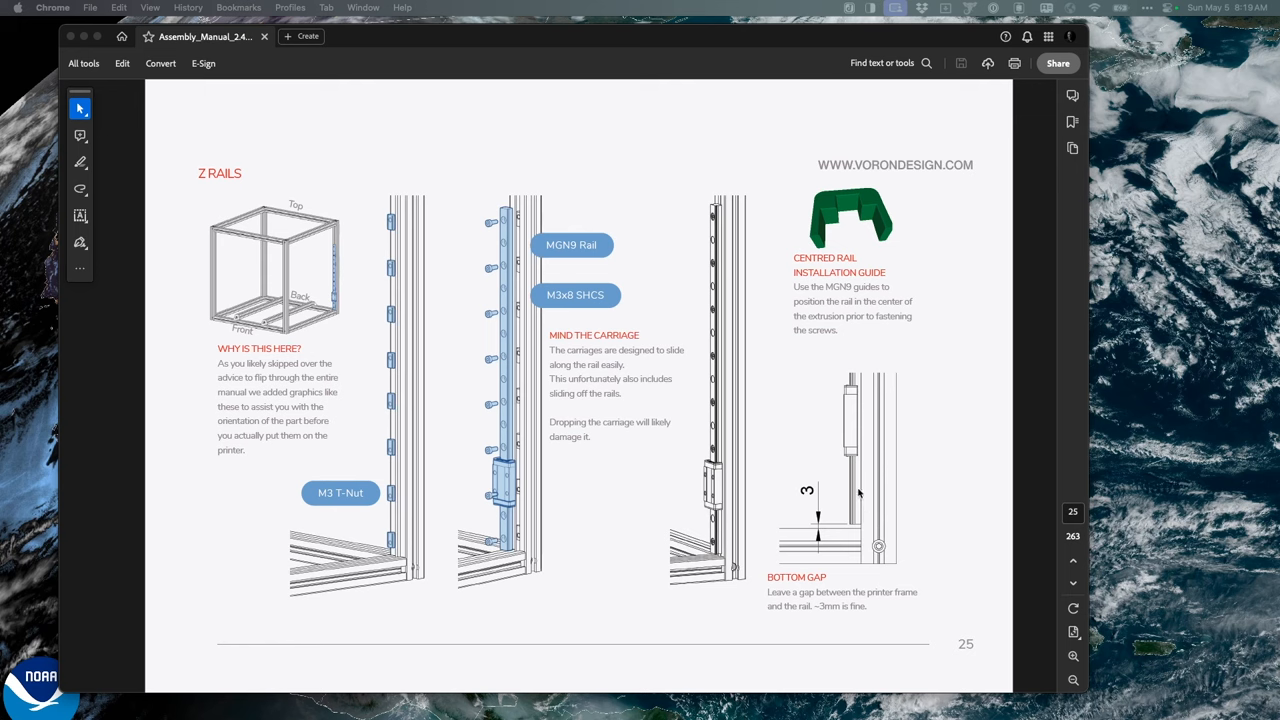
{"action": "mouse_move", "coordinate": [846, 552]}
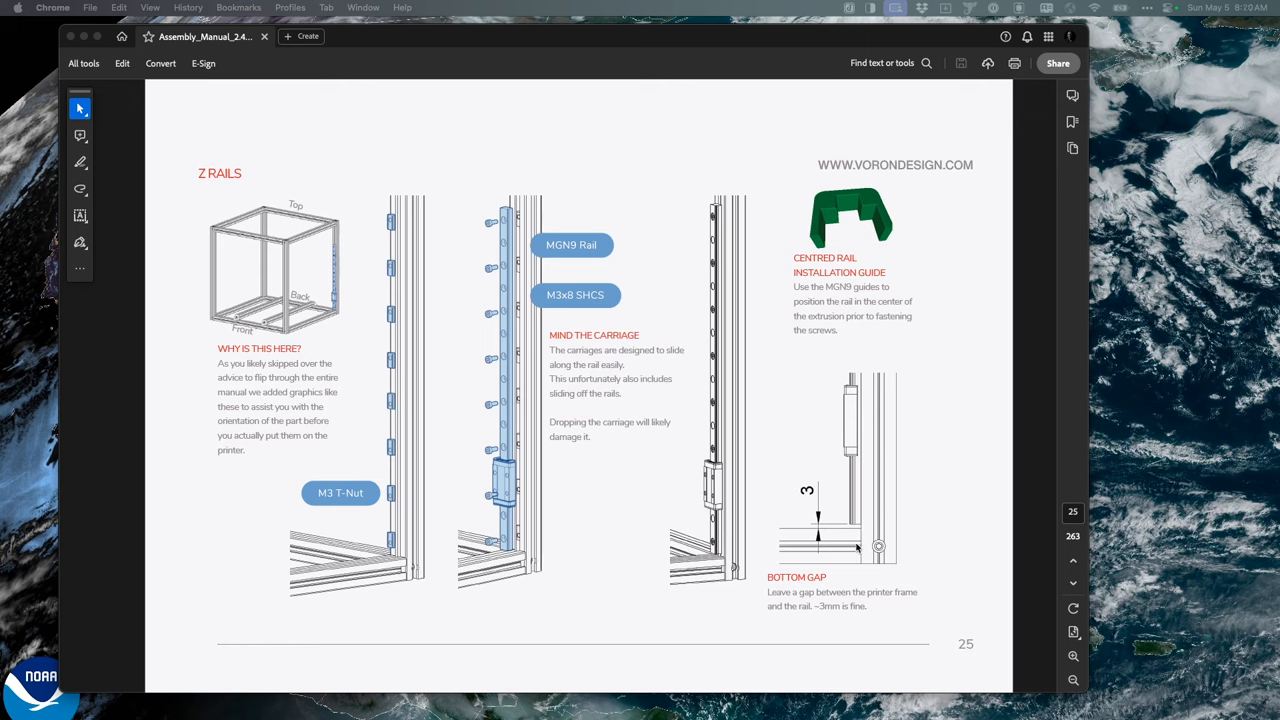
{"action": "mouse_move", "coordinate": [848, 288]}
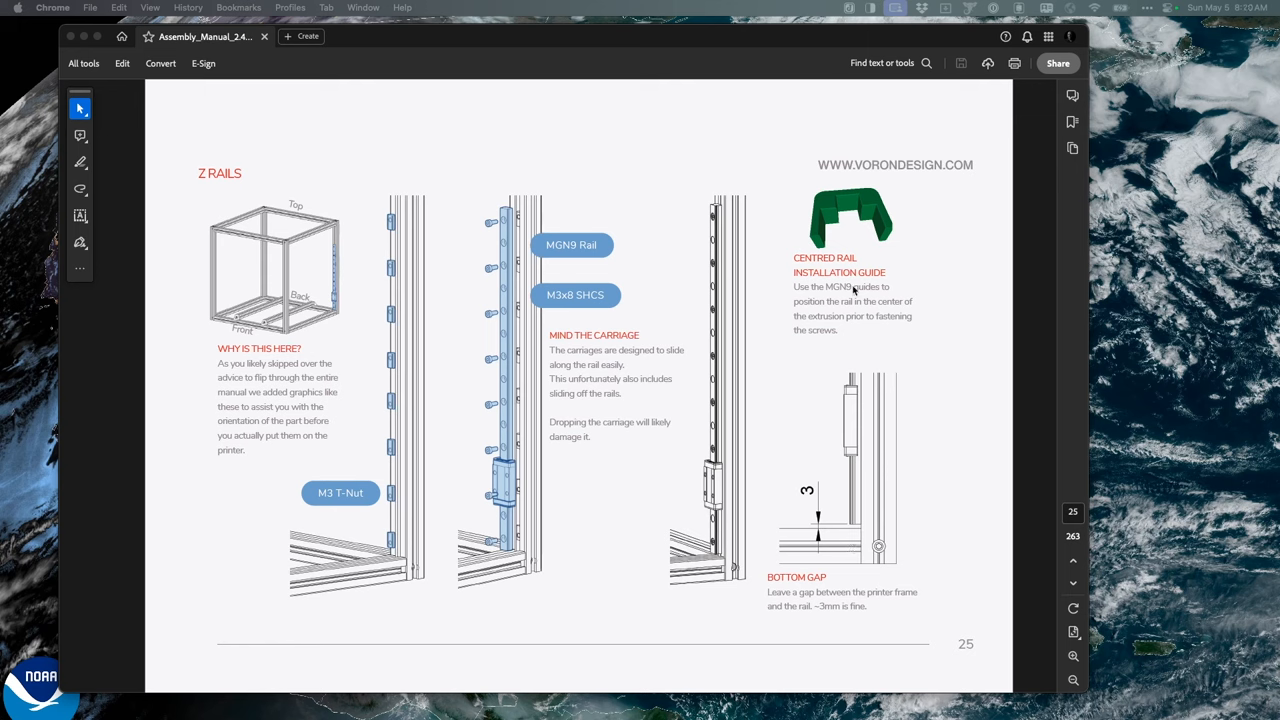
{"action": "mouse_move", "coordinate": [832, 232]}
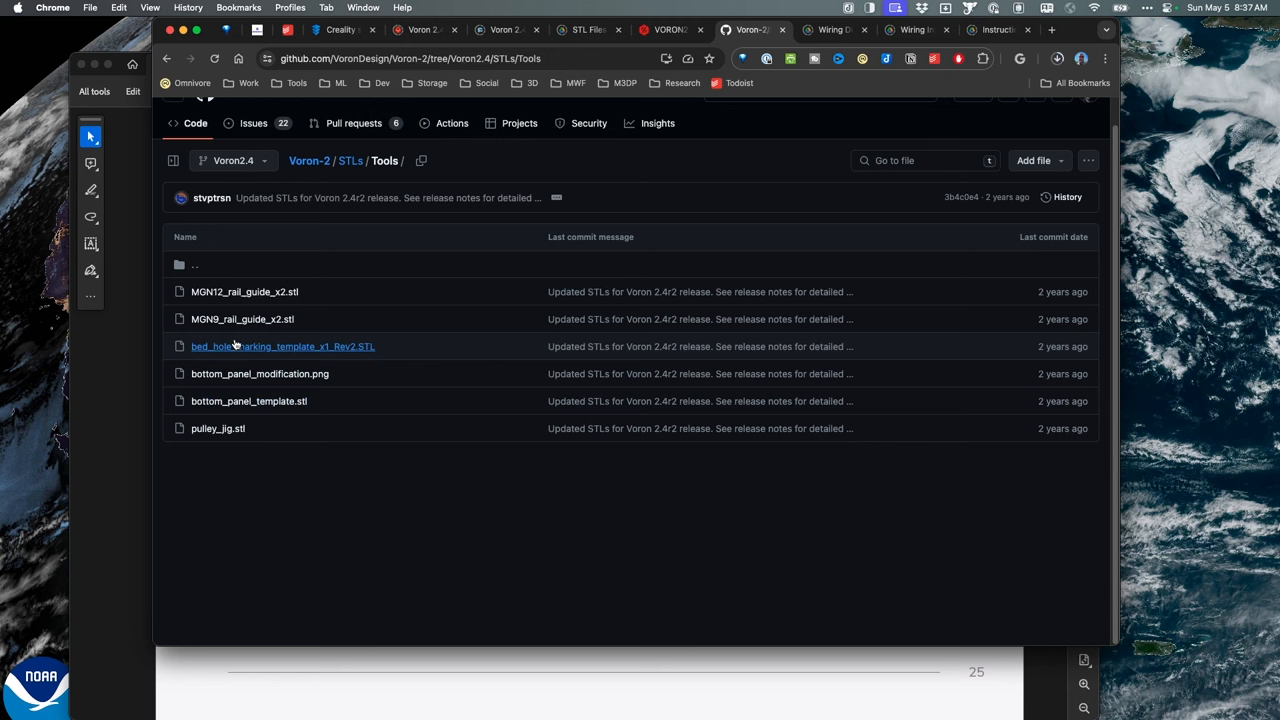
{"action": "mouse_move", "coordinate": [272, 320]}
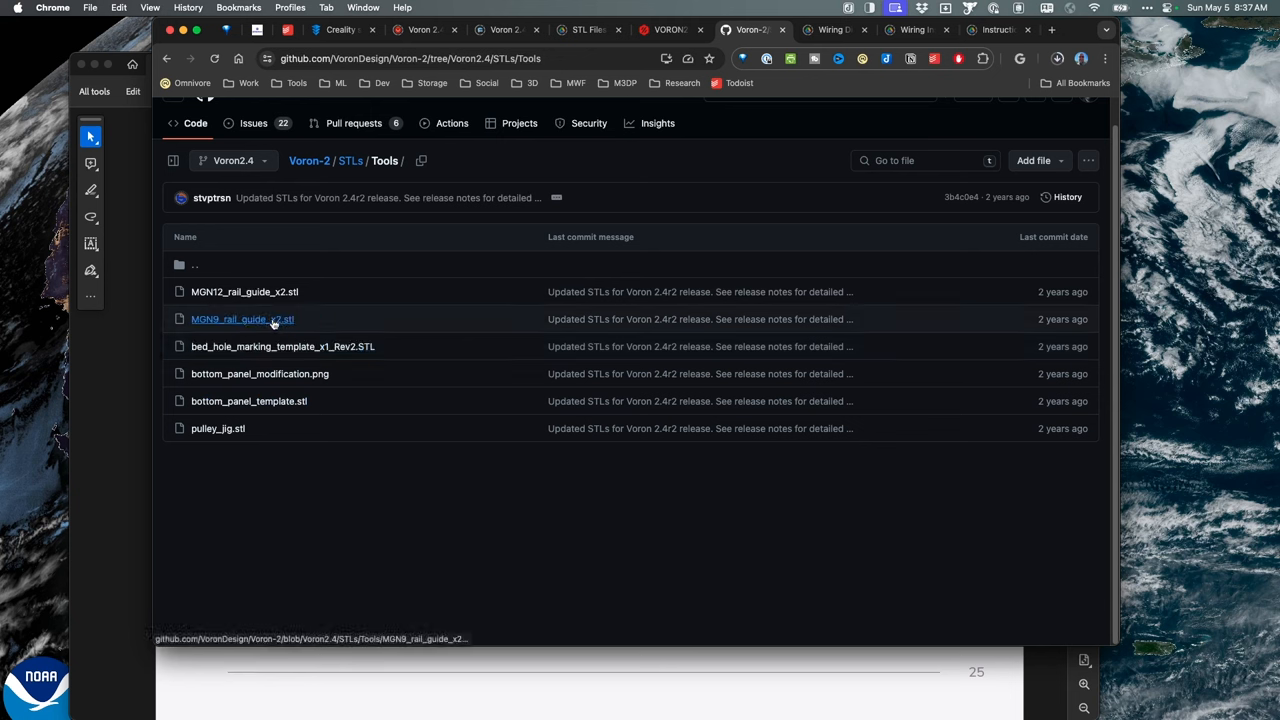
{"action": "mouse_move", "coordinate": [264, 322]}
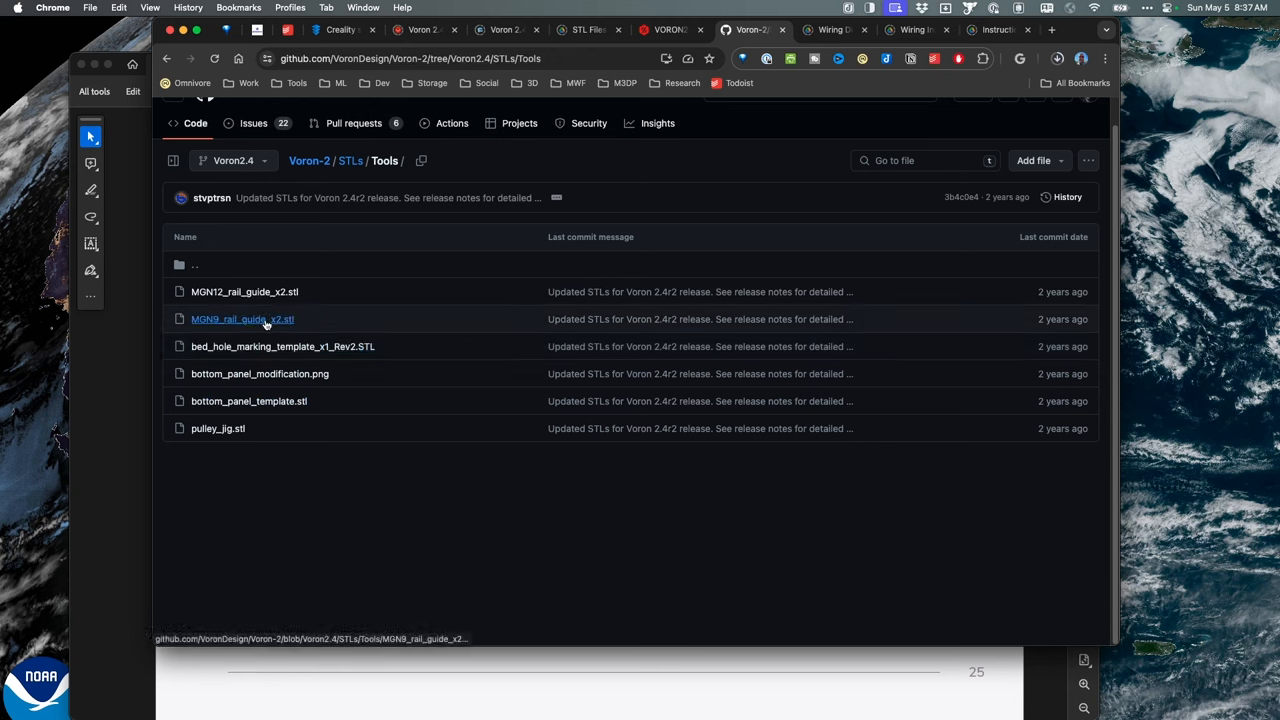
{"action": "mouse_move", "coordinate": [252, 324]}
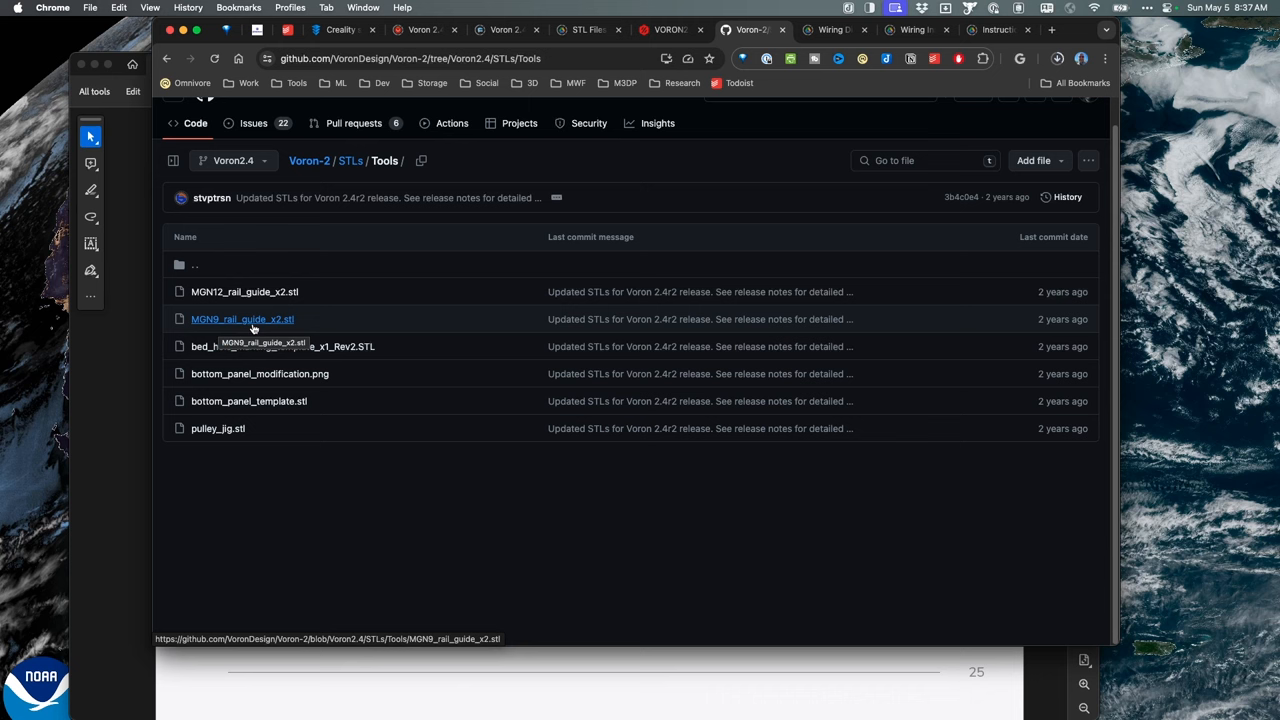
{"action": "mouse_move", "coordinate": [276, 292]}
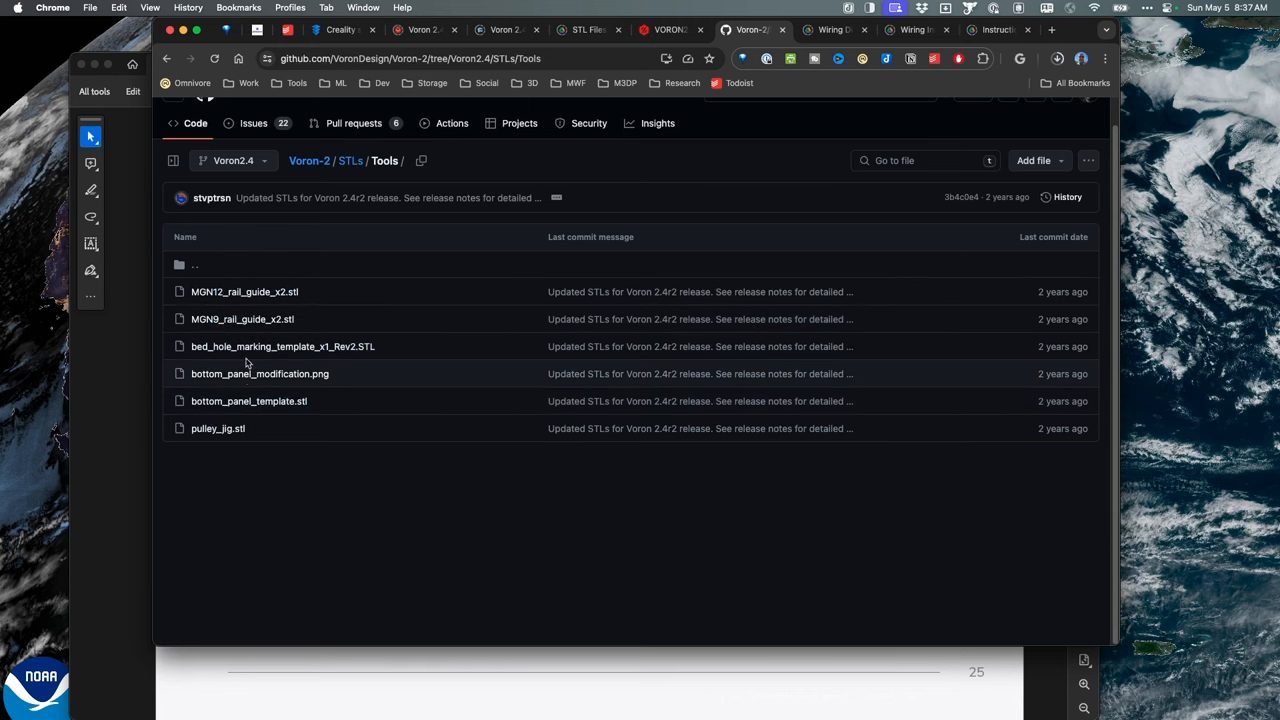
{"action": "mouse_move", "coordinate": [248, 400]}
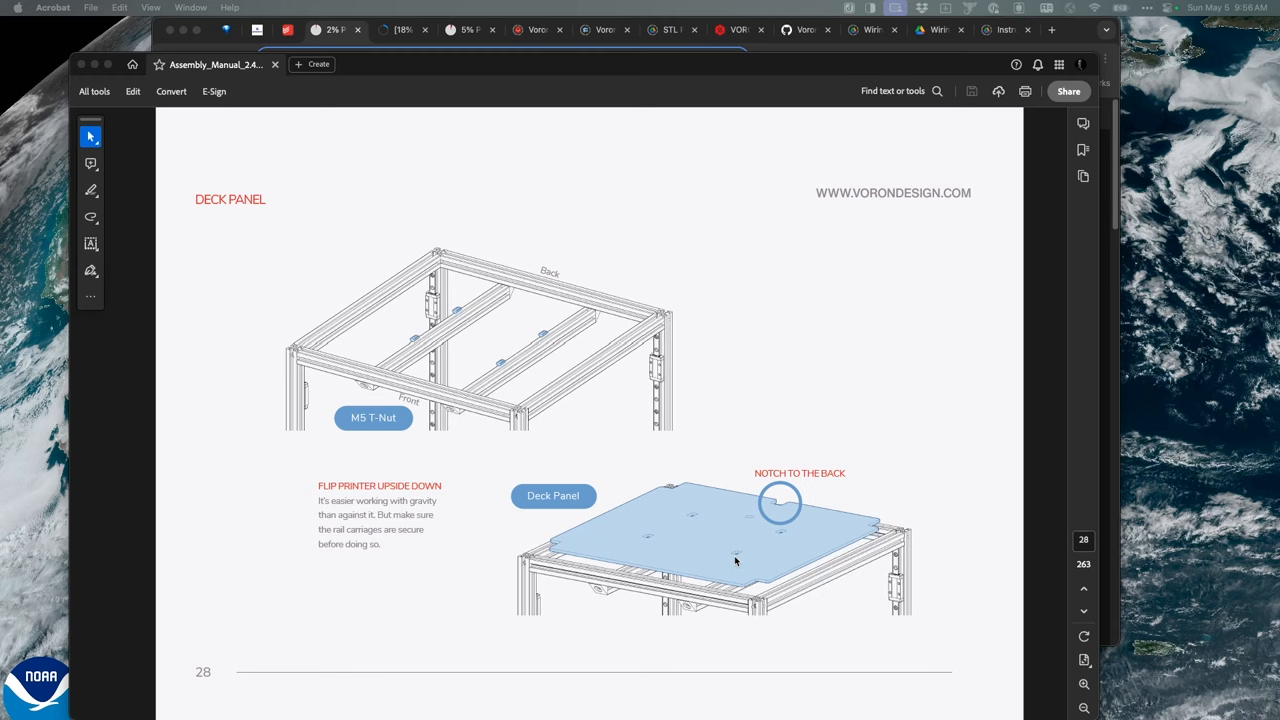
{"action": "mouse_move", "coordinate": [536, 292]}
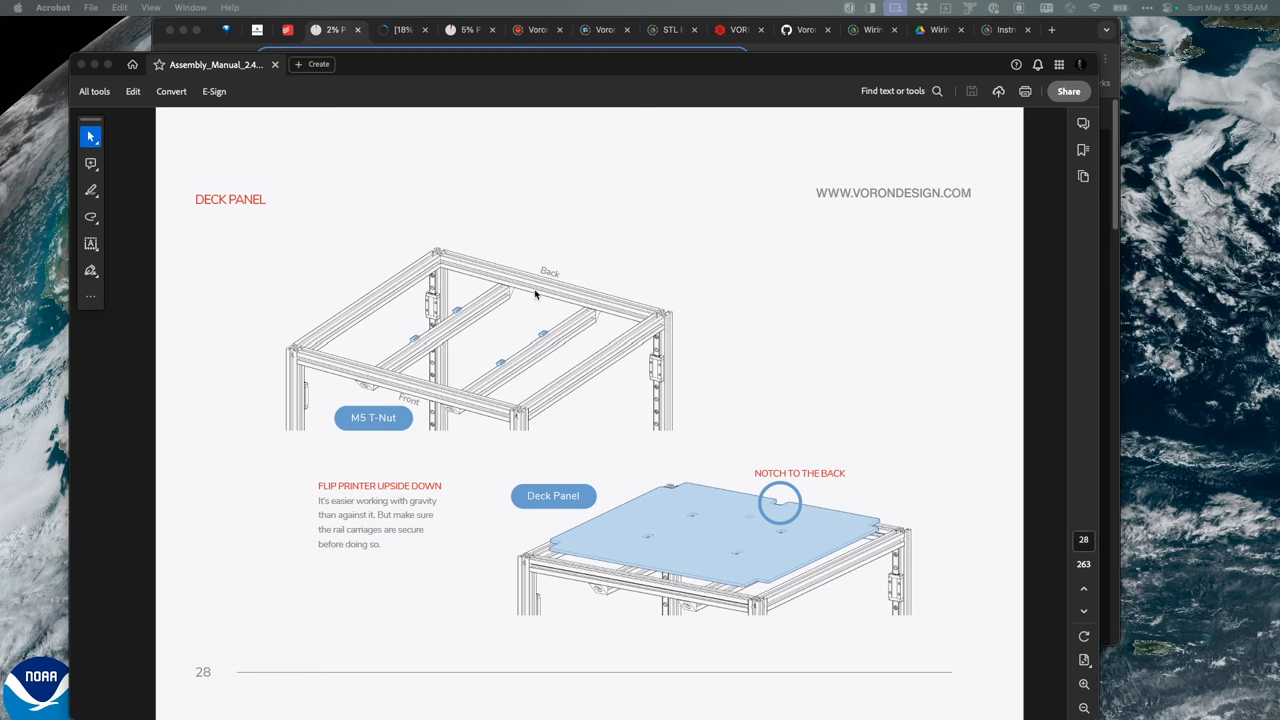
{"action": "mouse_move", "coordinate": [658, 468]}
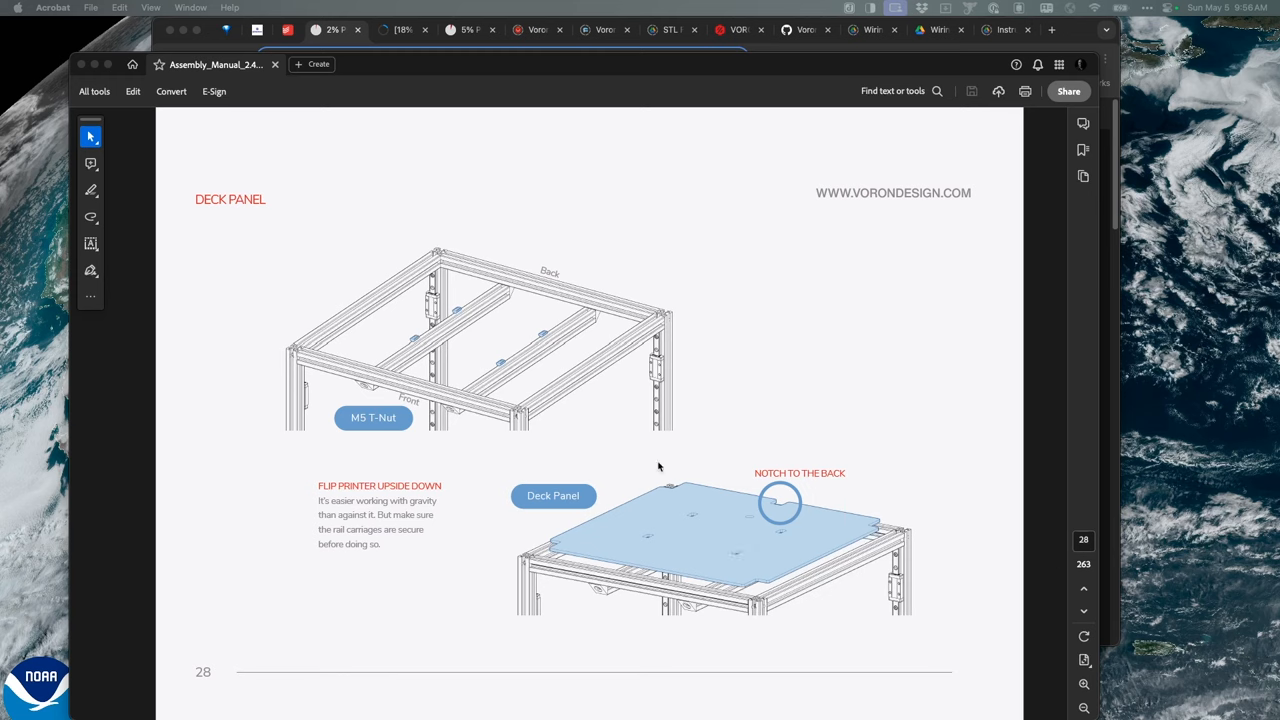
{"action": "mouse_move", "coordinate": [688, 474]}
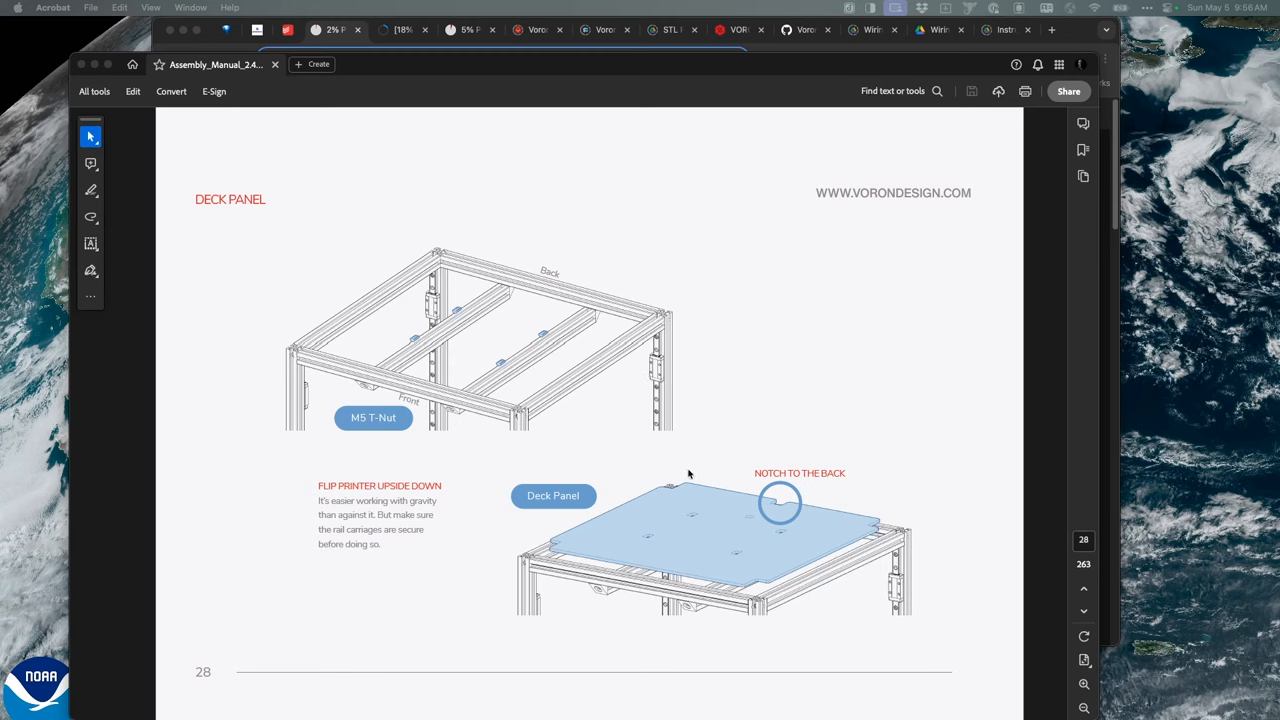
{"action": "mouse_move", "coordinate": [848, 570]}
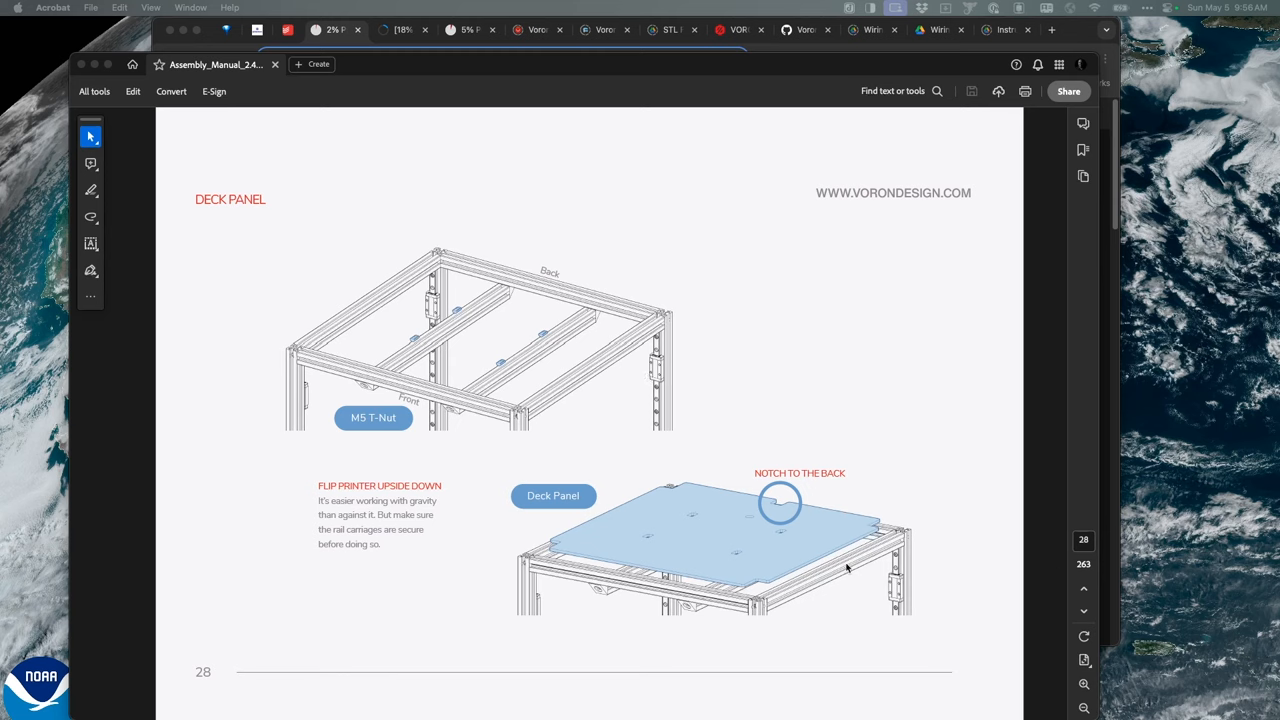
{"action": "mouse_move", "coordinate": [876, 582]}
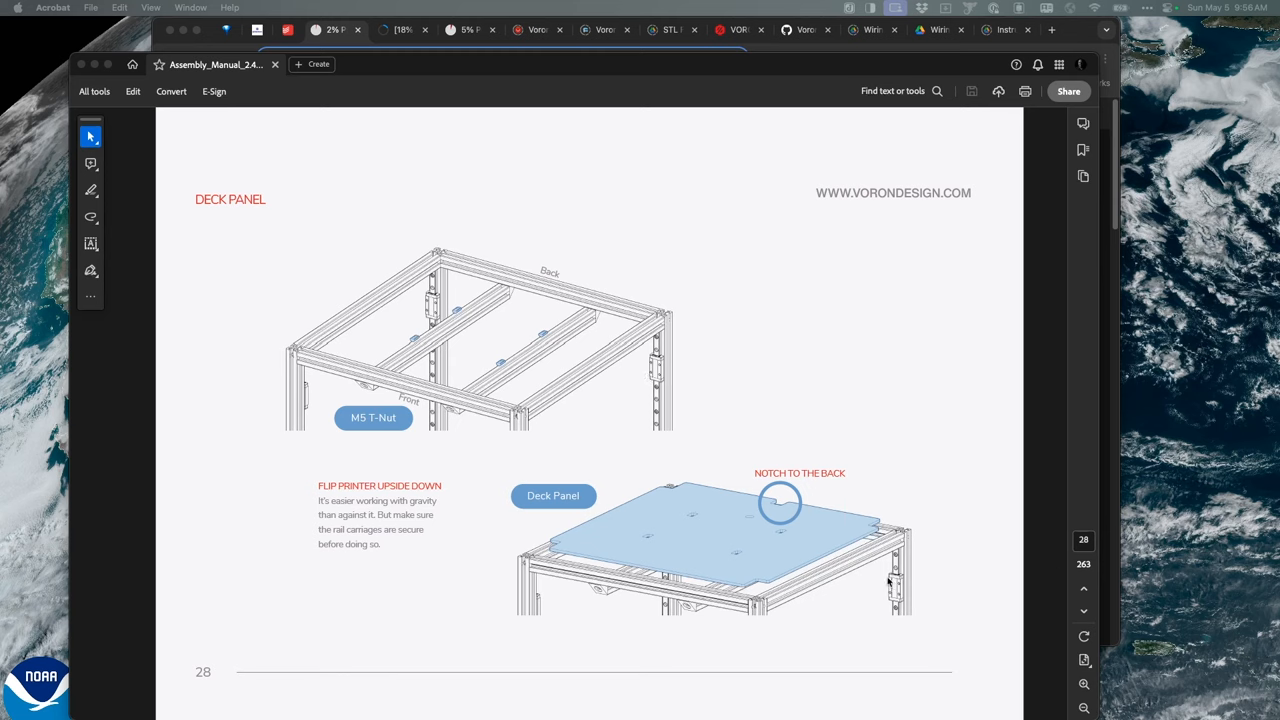
{"action": "mouse_move", "coordinate": [846, 542]}
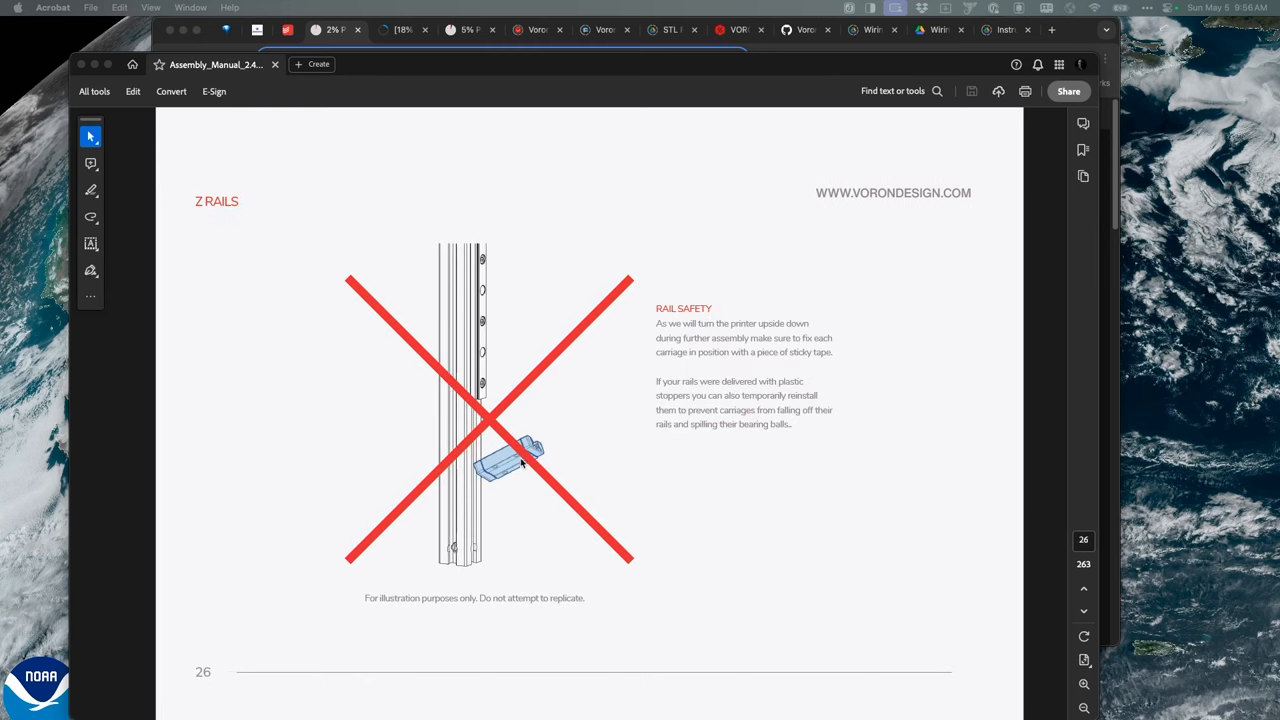
{"action": "mouse_move", "coordinate": [558, 472]}
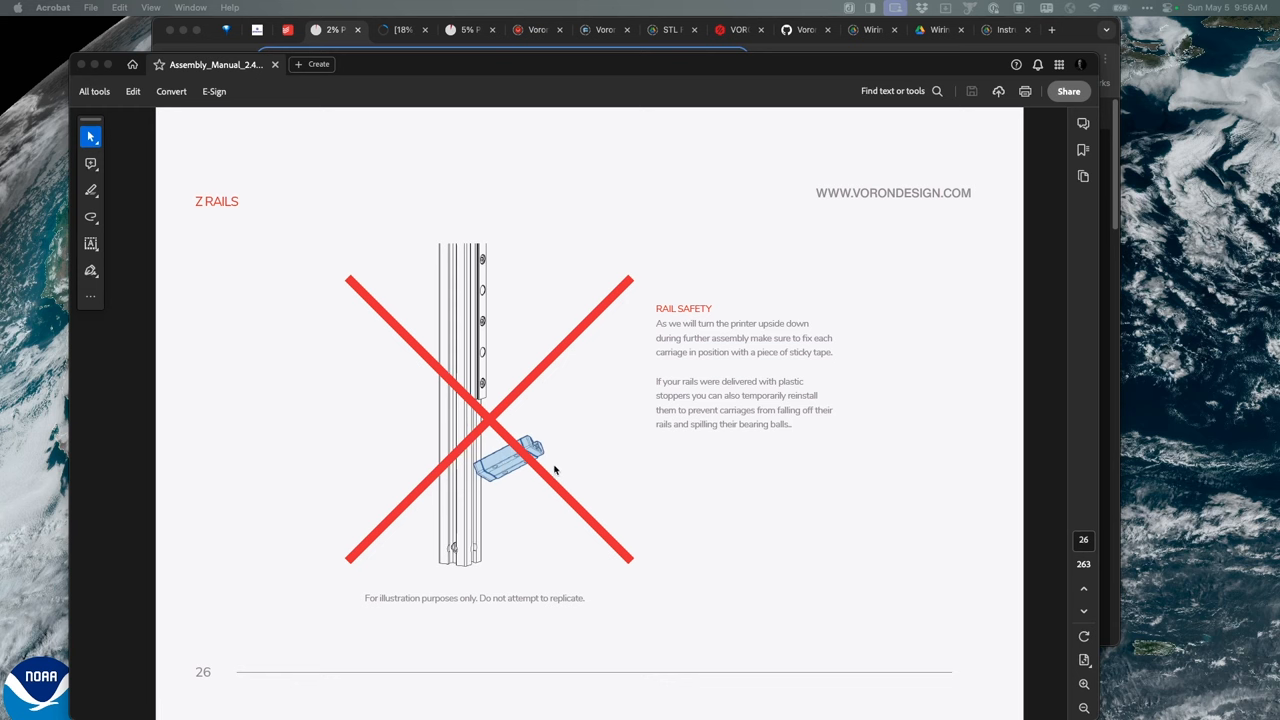
{"action": "scroll", "scroll_direction": "down", "scroll_amount": 3}
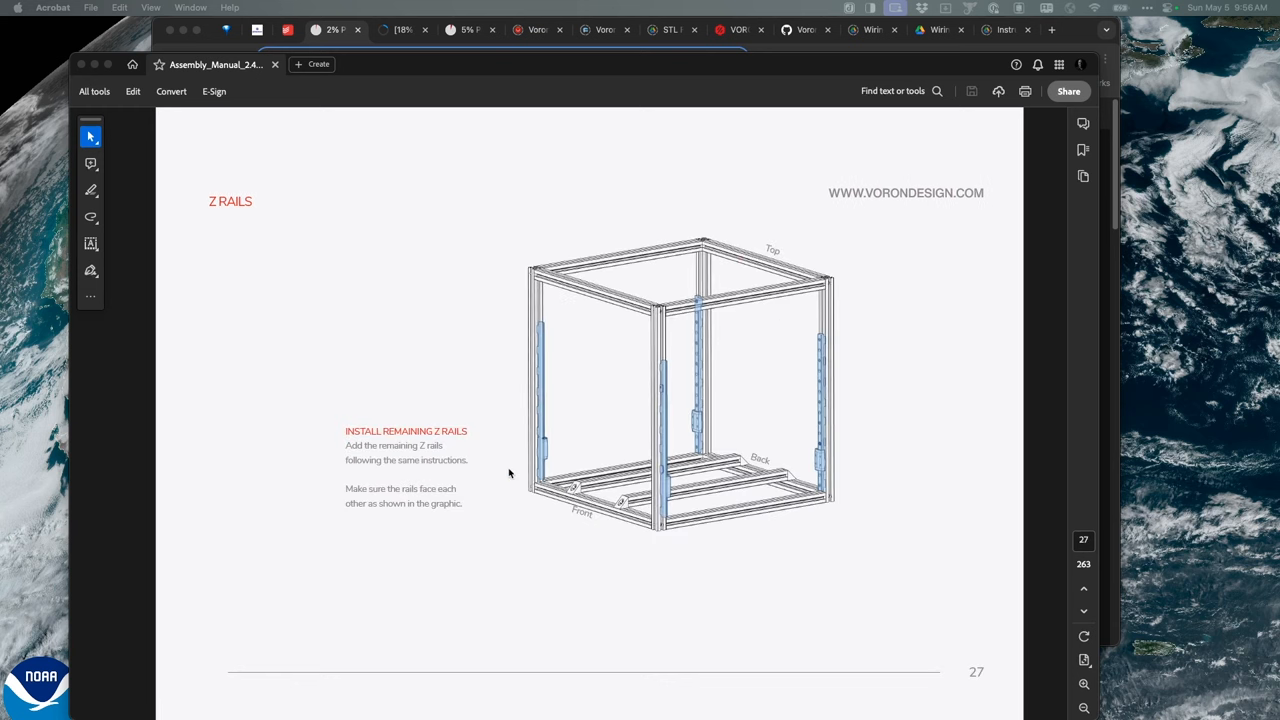
{"action": "scroll", "scroll_direction": "down", "scroll_amount": 3}
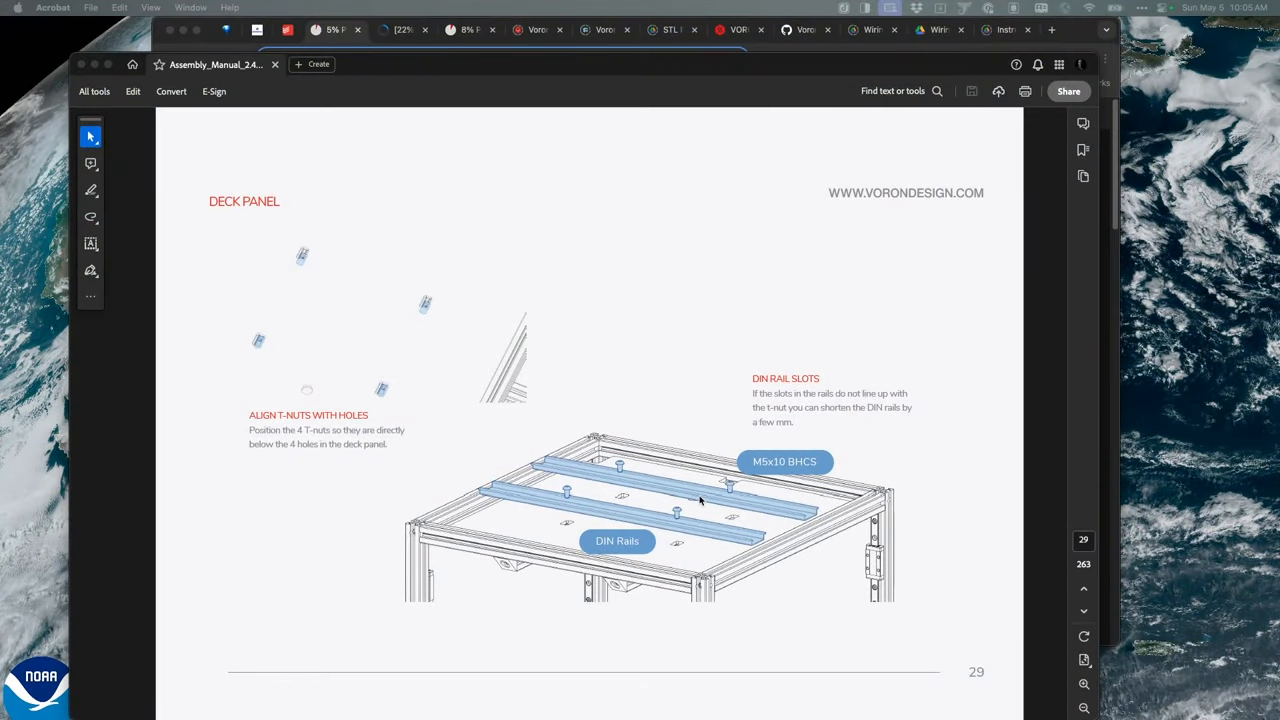
{"action": "mouse_move", "coordinate": [774, 480]}
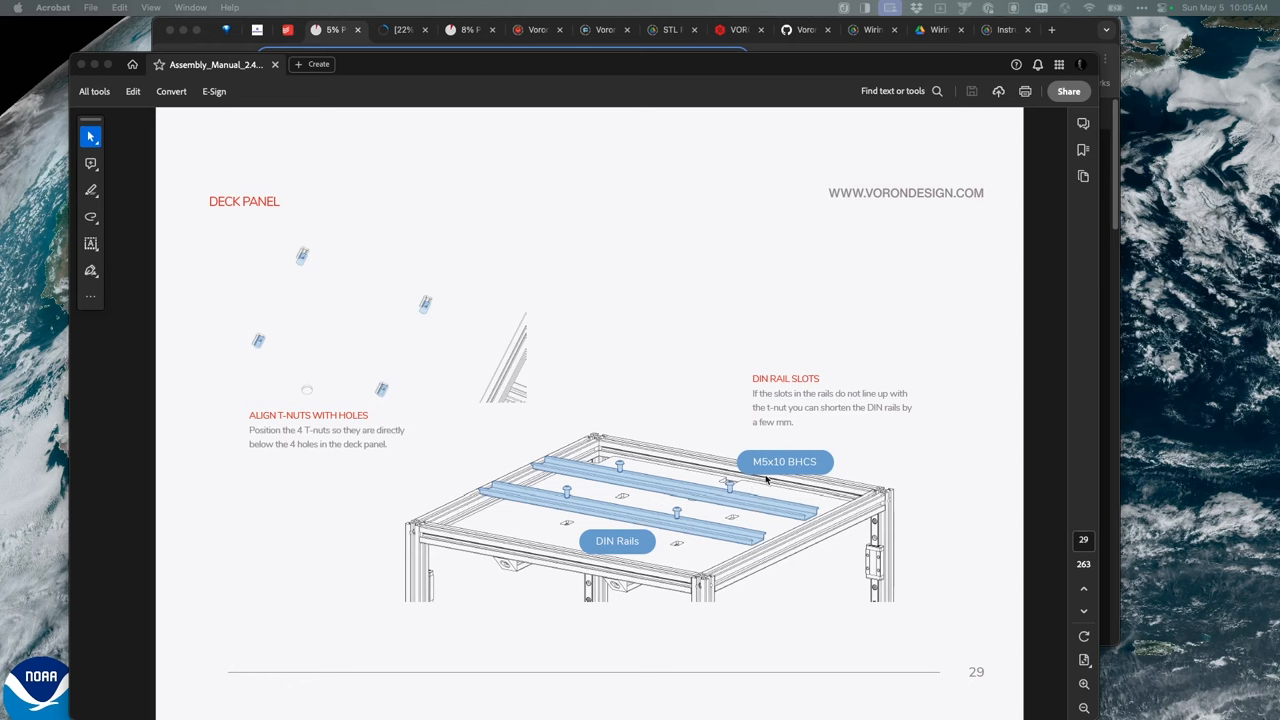
{"action": "mouse_move", "coordinate": [386, 376]}
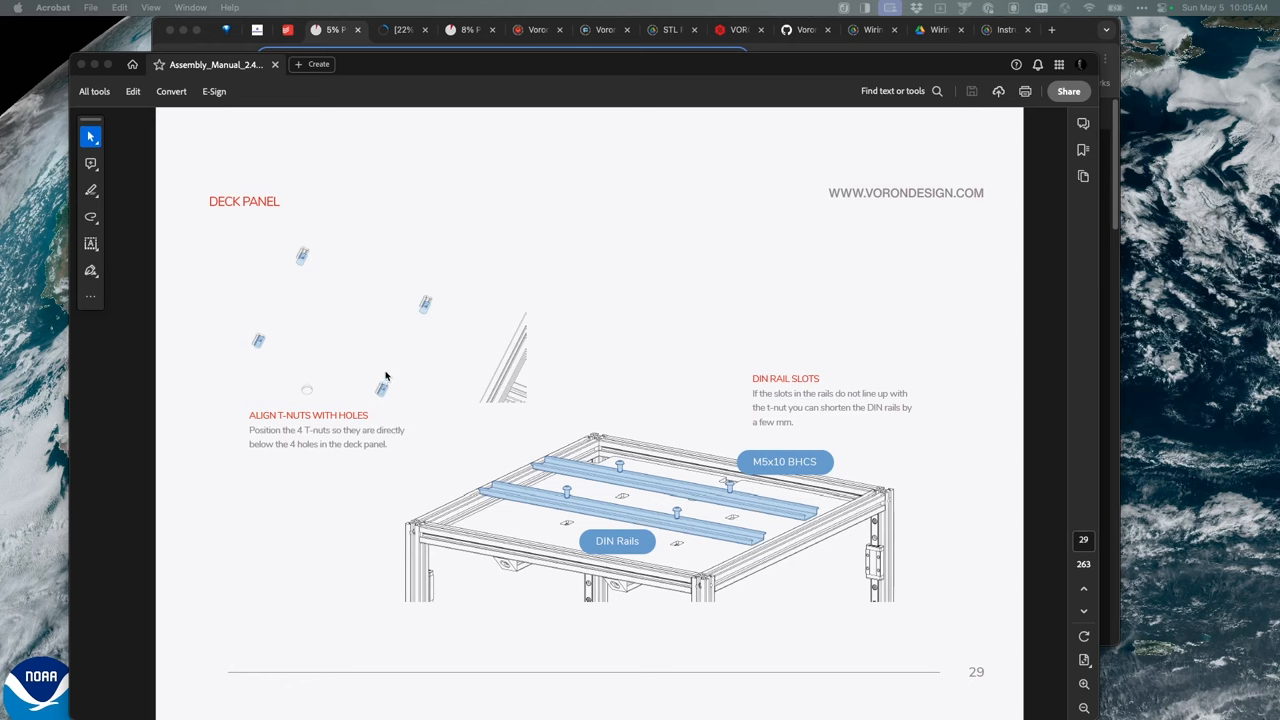
{"action": "mouse_move", "coordinate": [404, 506]}
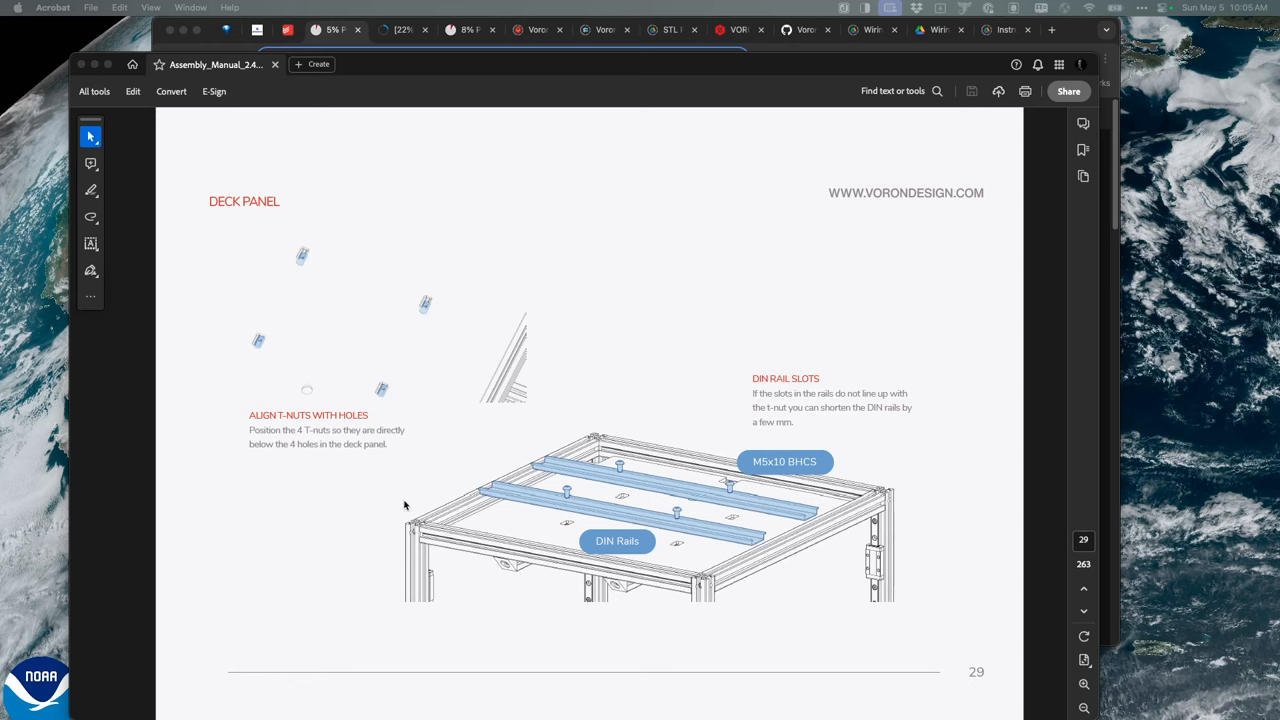
{"action": "mouse_move", "coordinate": [714, 476]}
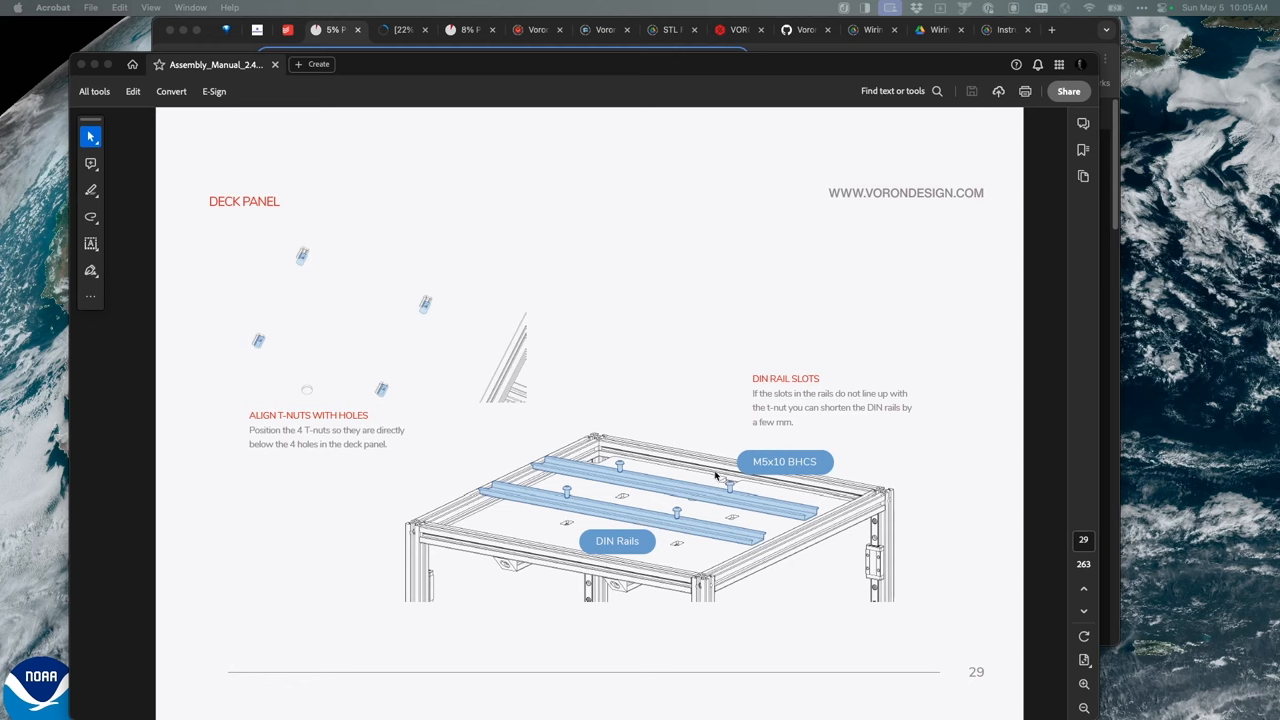
{"action": "mouse_move", "coordinate": [908, 590]}
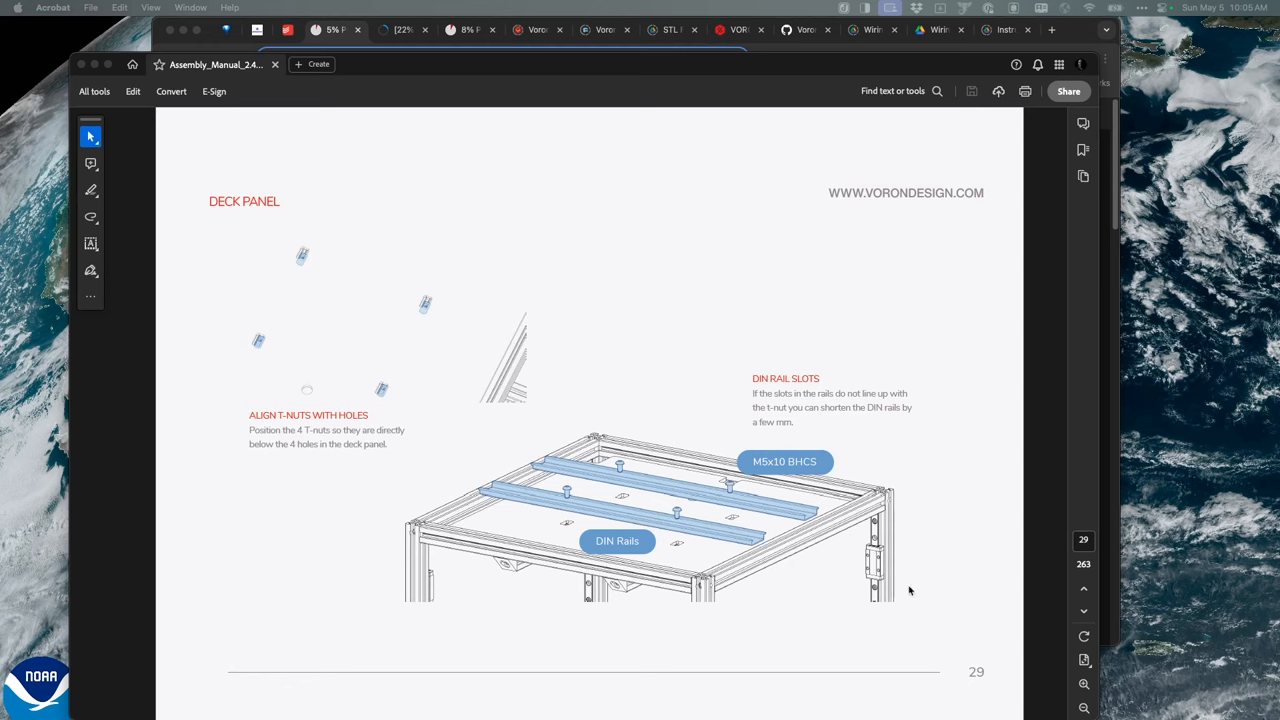